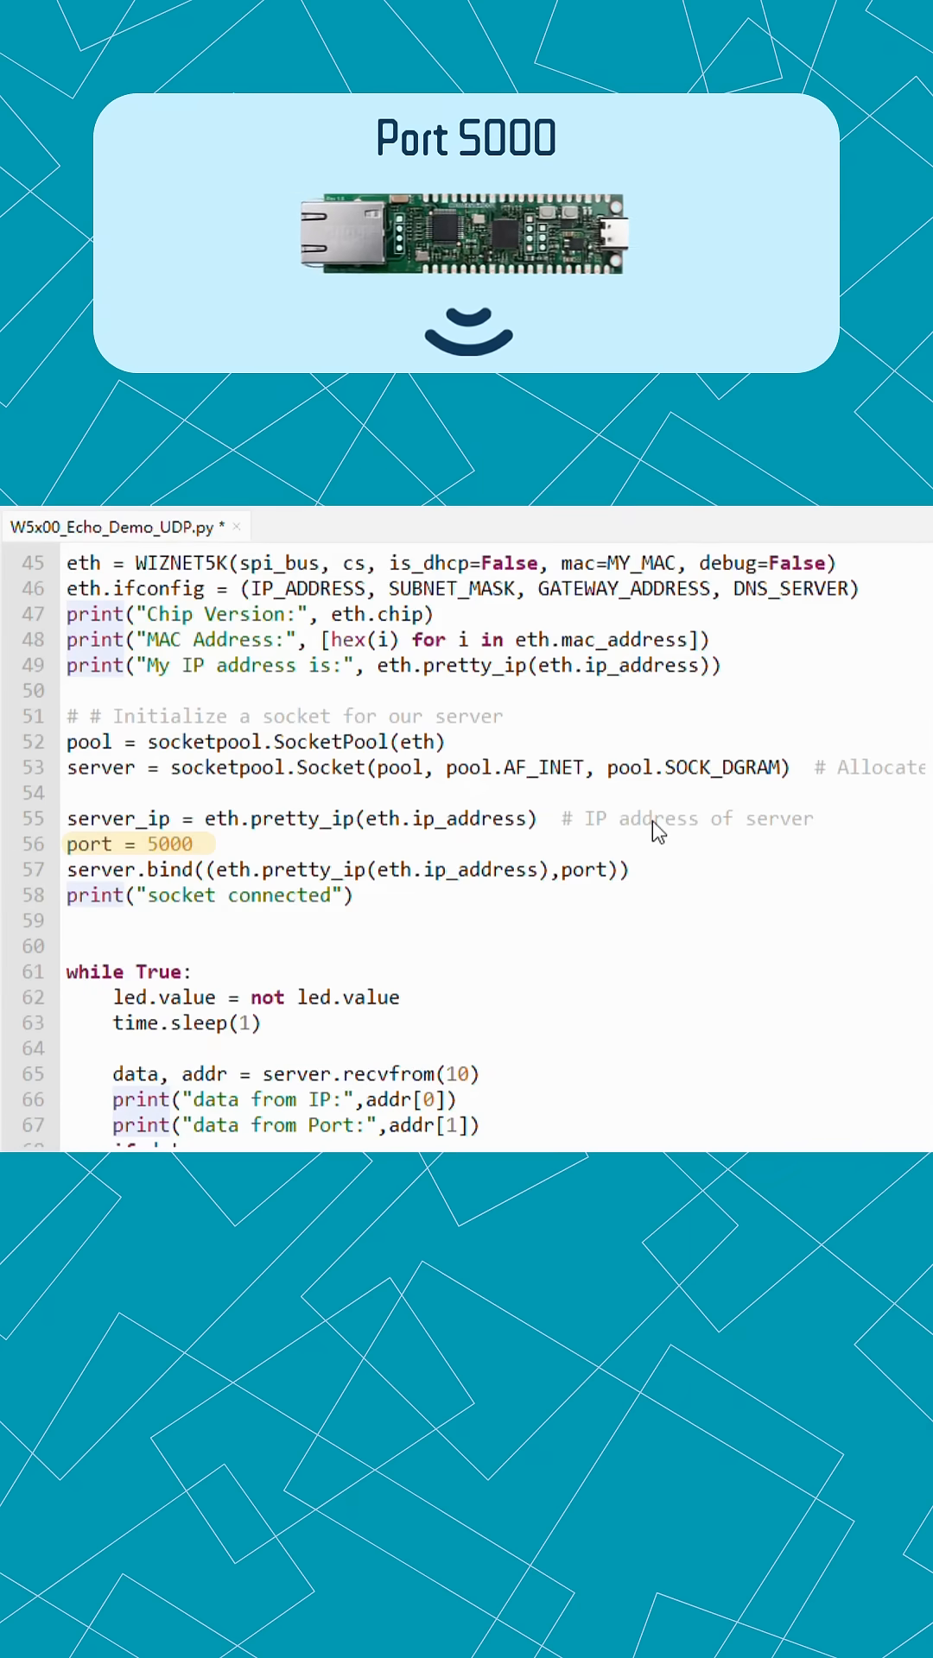
Send 'hello' over UDP to the Pico at 10.0.1.200:5000 and receive 'ok' back
scroll("down", 3)
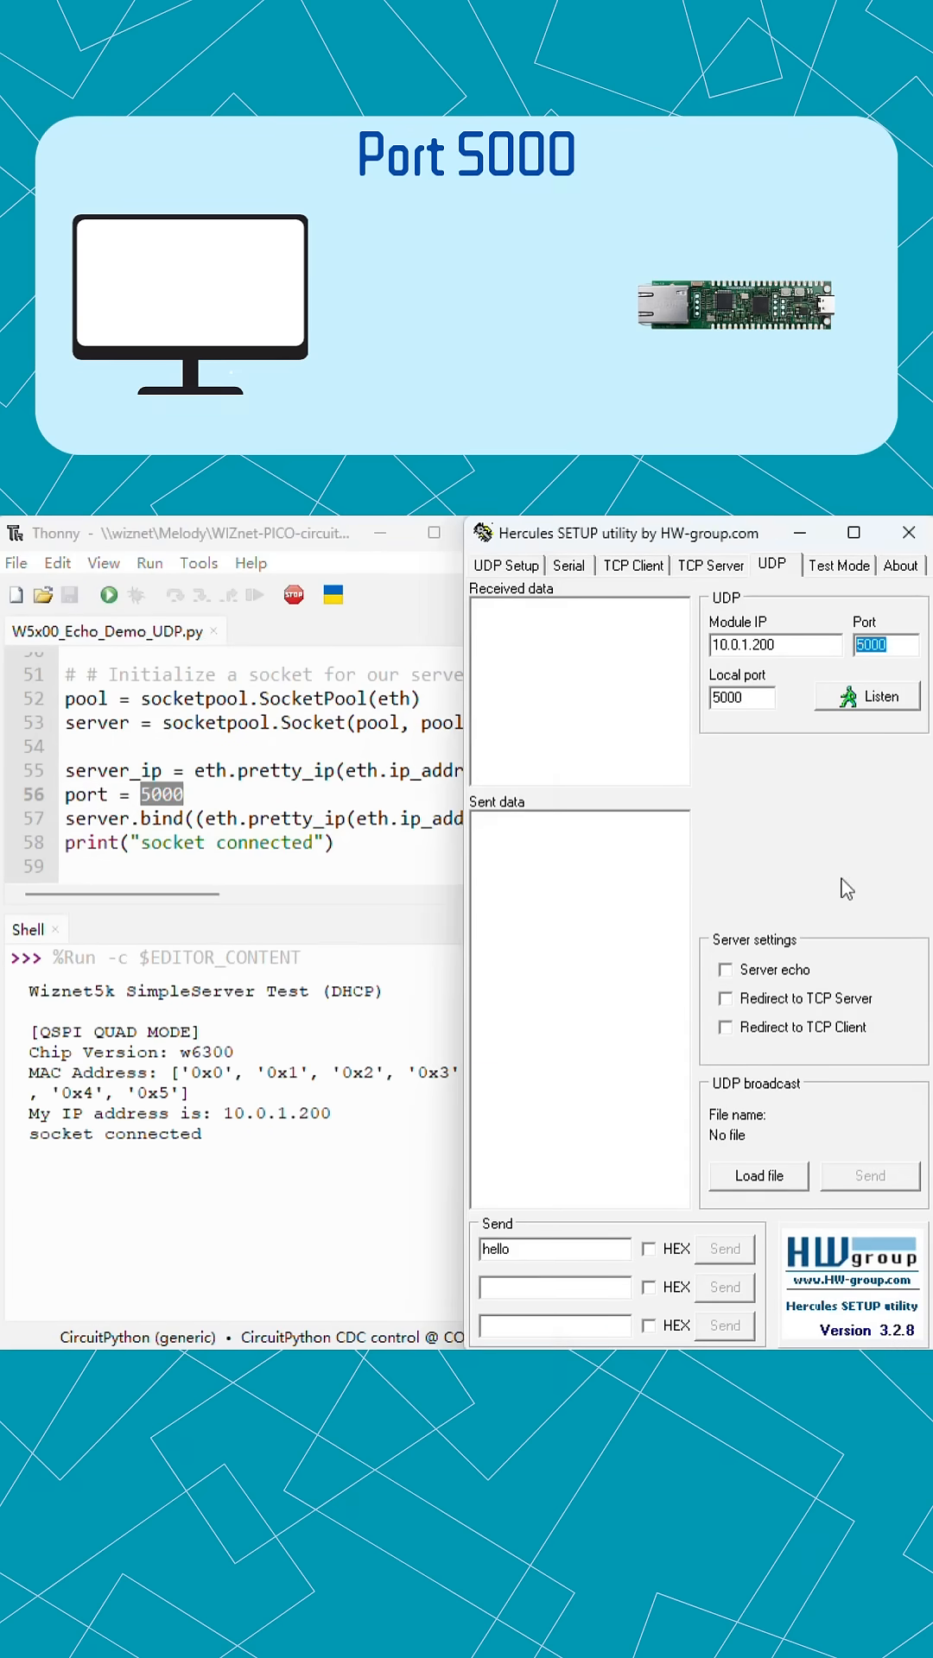
left_click(724, 1249)
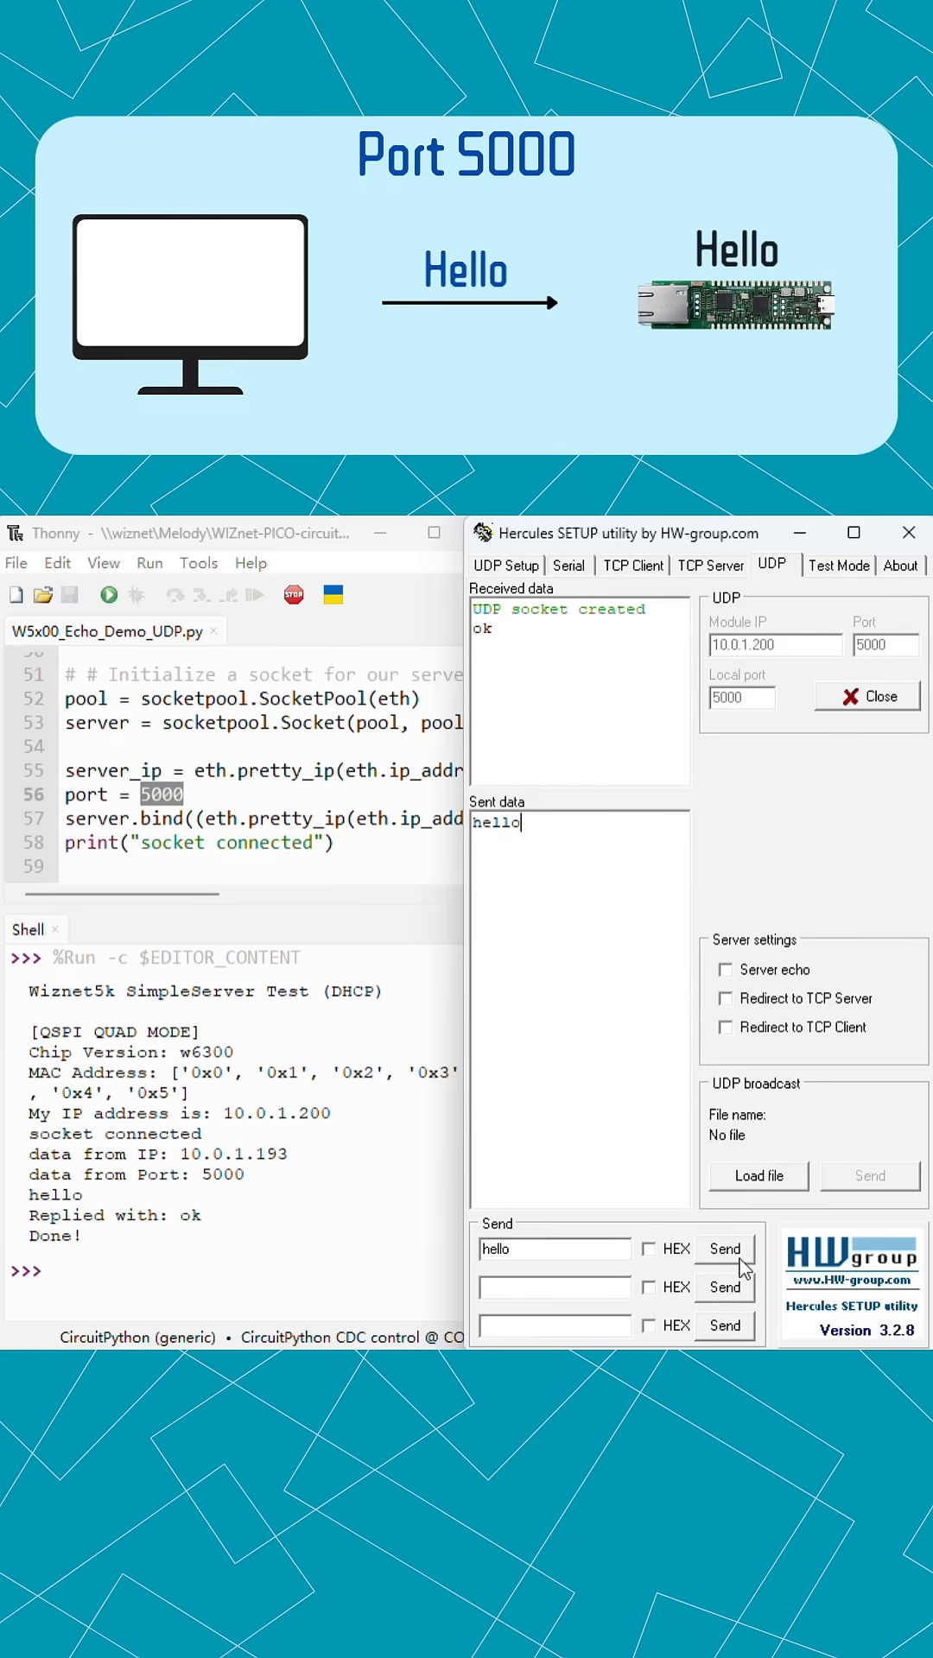